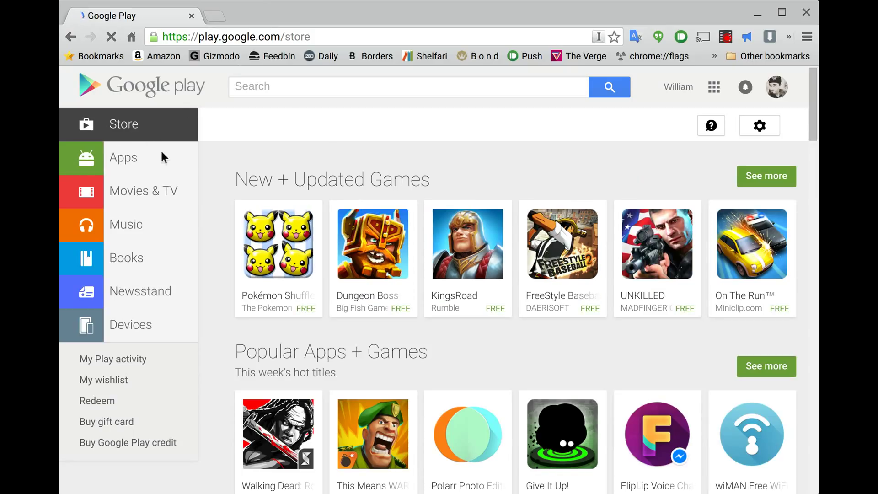
- Go to the Movies & TV store and narrow it to the TV shows category
left_click(143, 190)
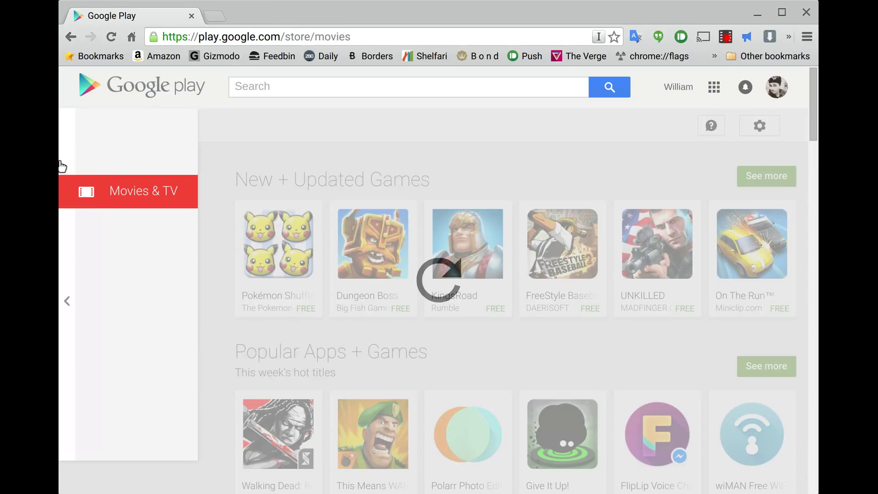
left_click(143, 190)
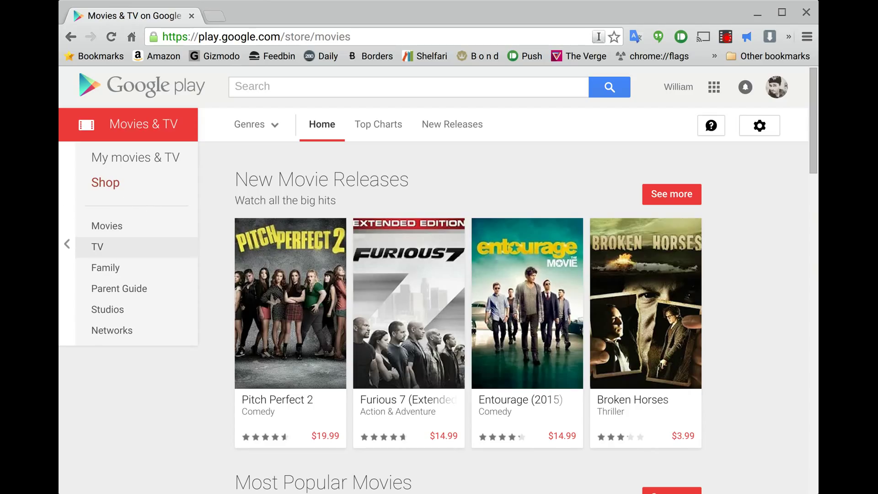
left_click(97, 247)
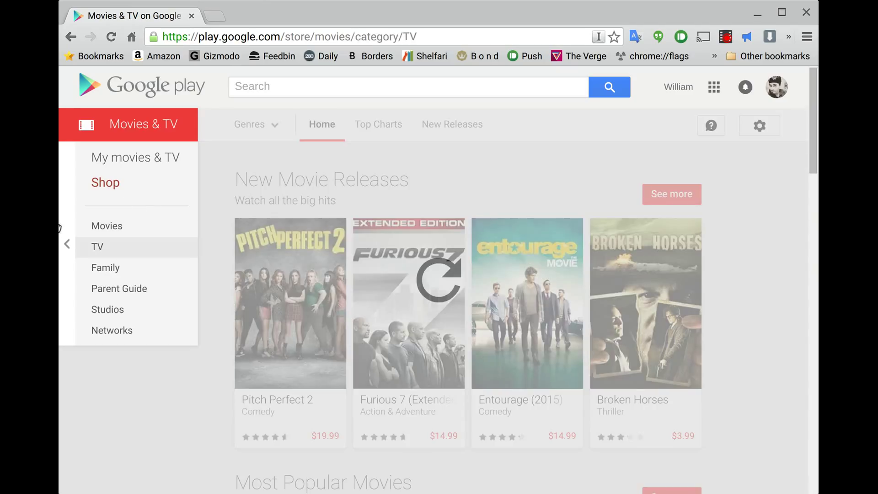
- Scroll the TV page down to the Free TV Episodes row
left_click(98, 246)
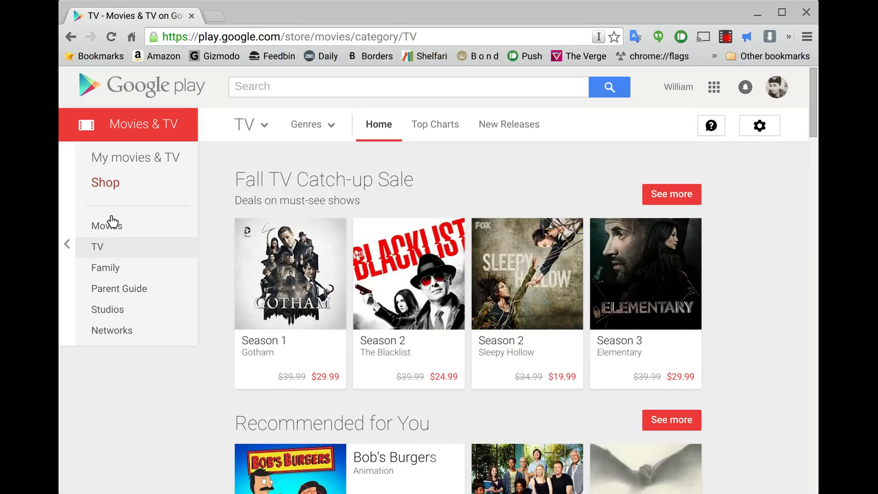
scroll("down", 3)
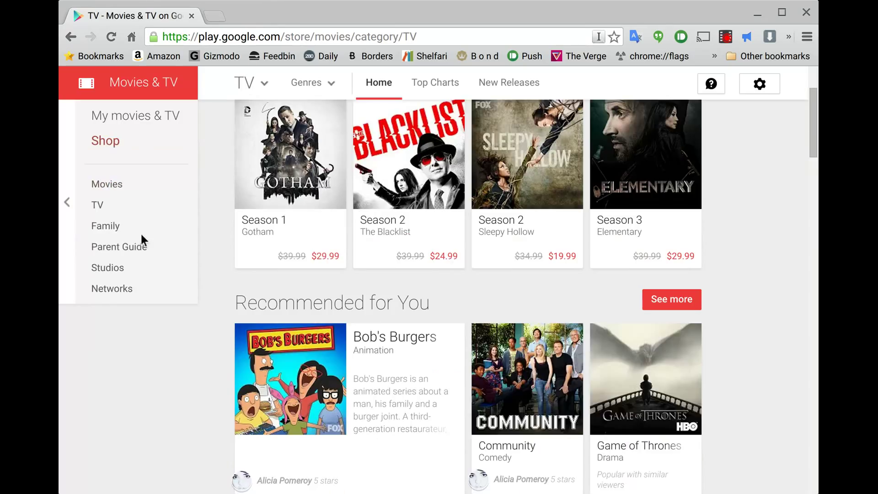
scroll("down", 3)
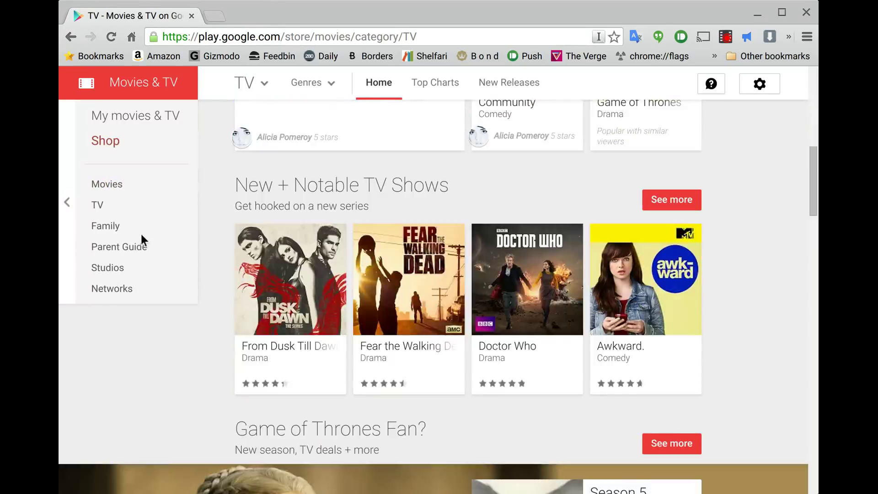
scroll("down", 3)
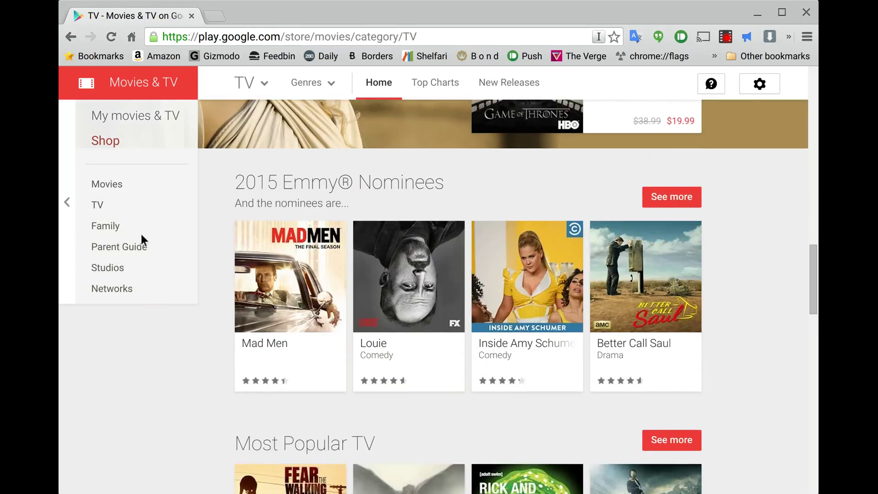
scroll("down", 3)
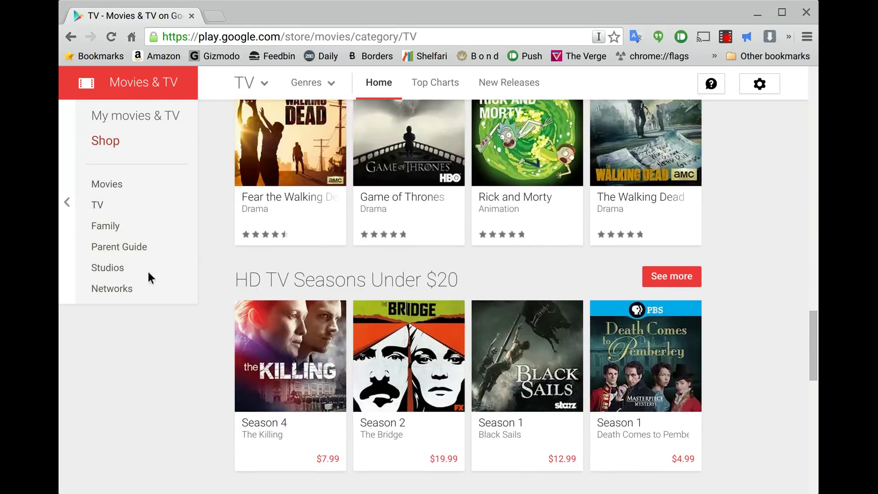
scroll("down", 3)
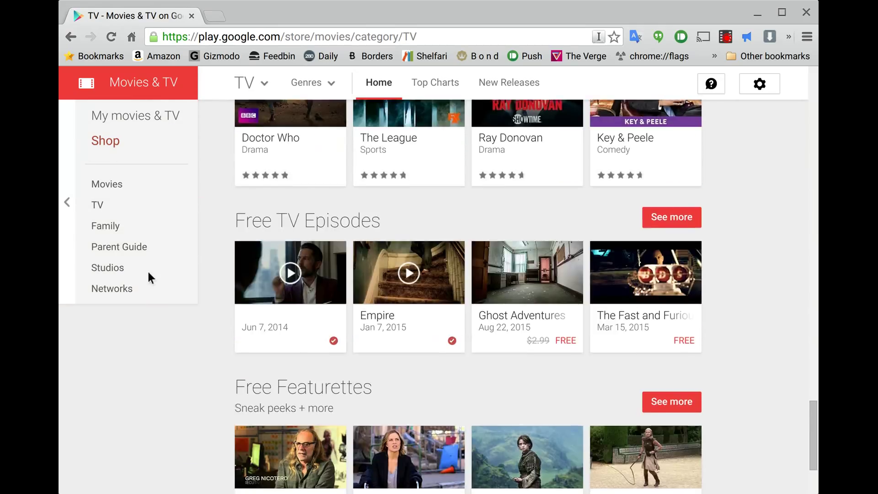
scroll("down", 3)
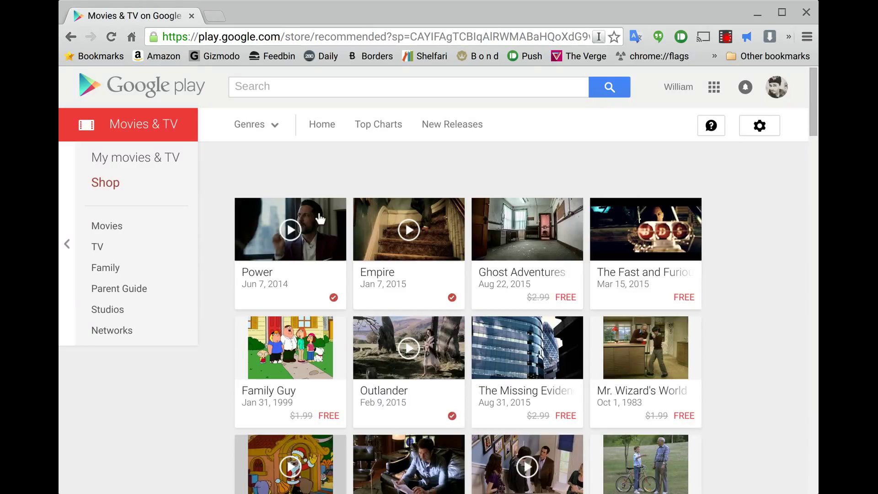
mouse_move(476, 245)
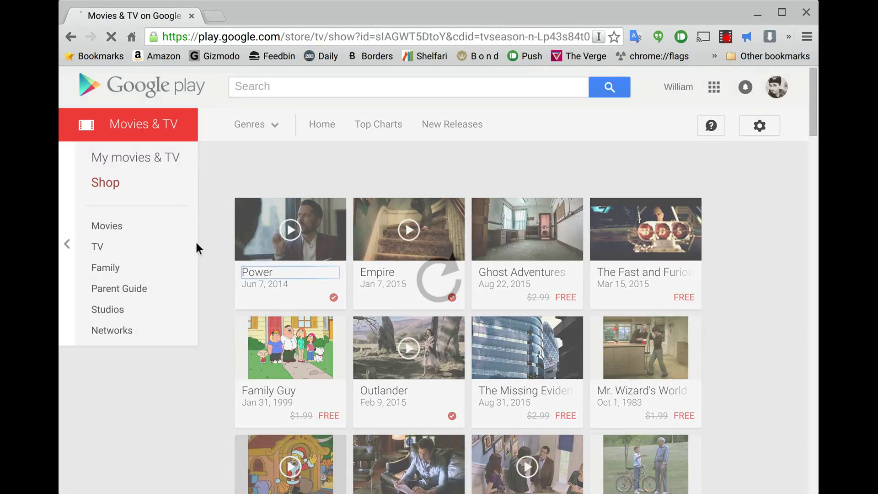
left_click(289, 229)
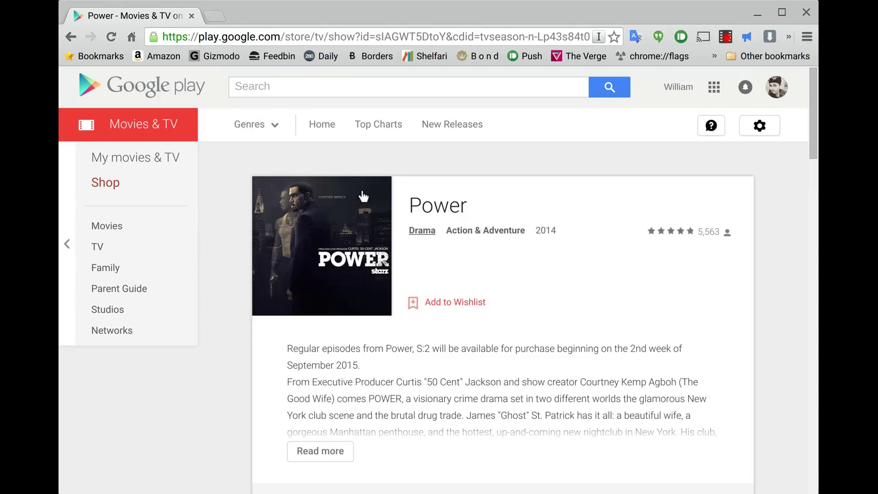
mouse_move(303, 231)
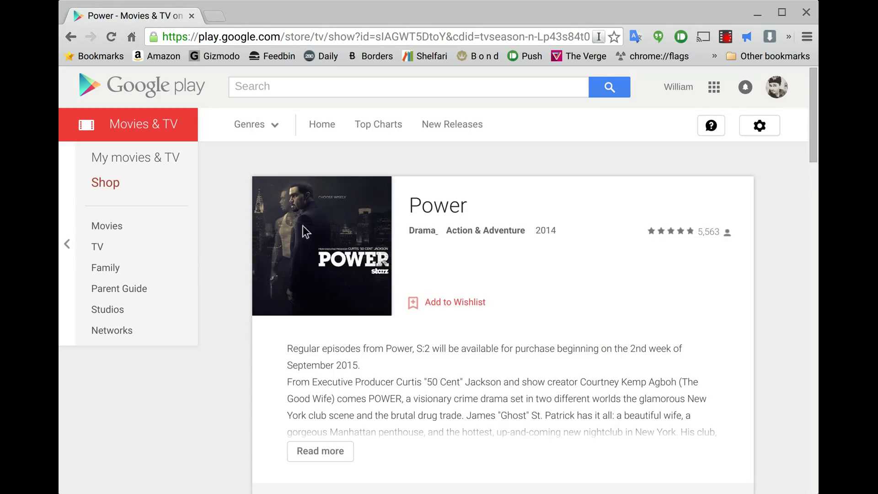
scroll("down", 3)
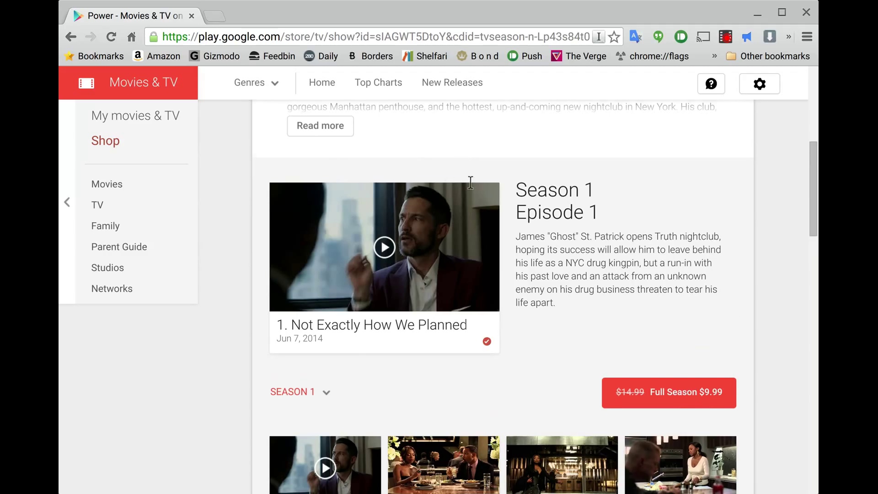
scroll("down", 3)
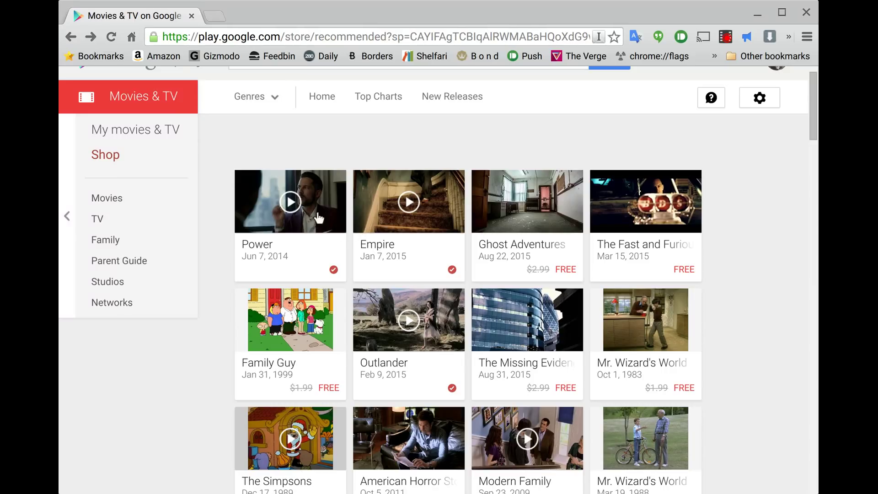
mouse_move(381, 237)
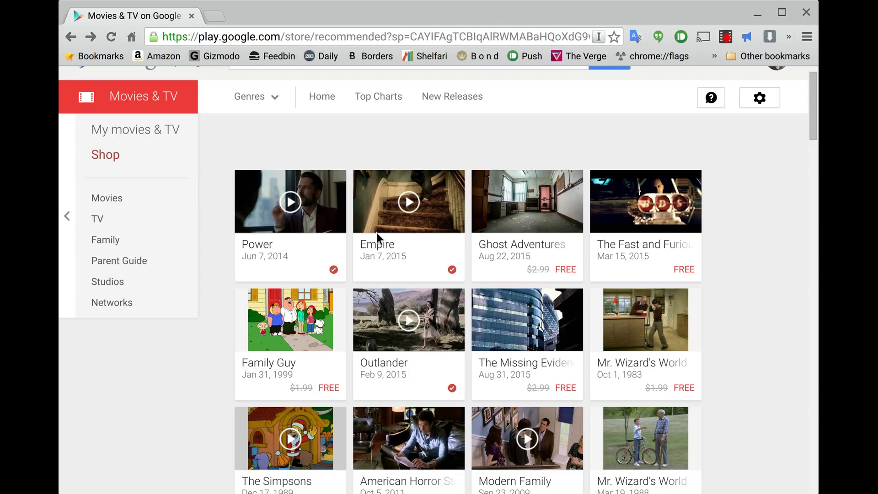
scroll("down", 3)
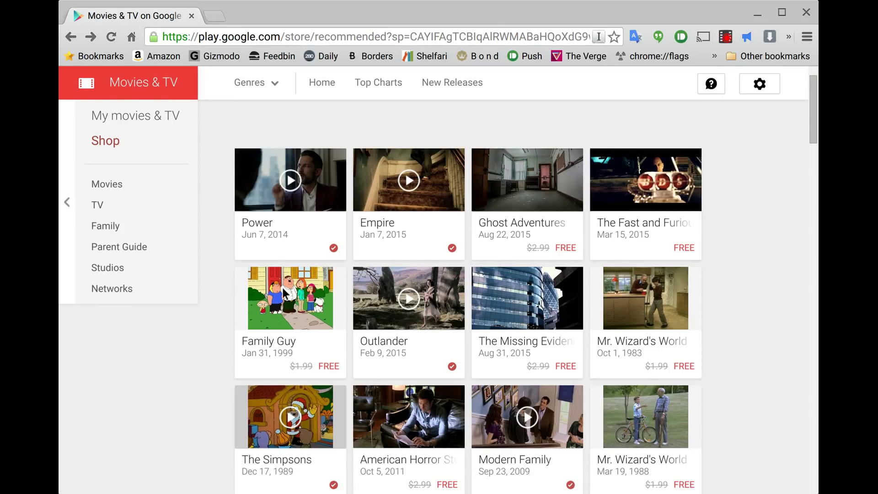
scroll("down", 3)
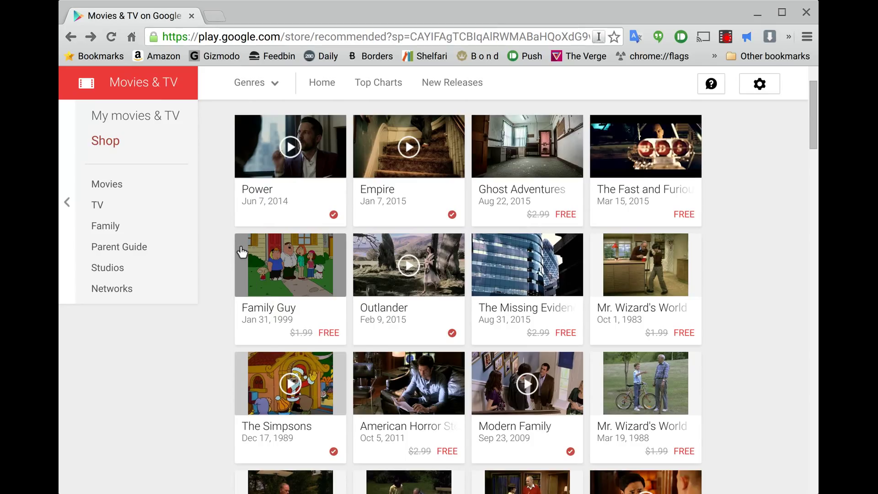
scroll("down", 3)
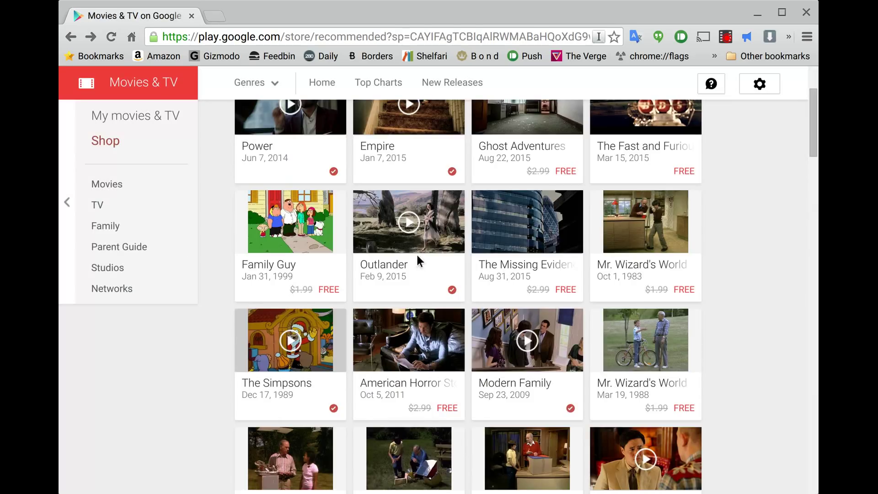
scroll("down", 3)
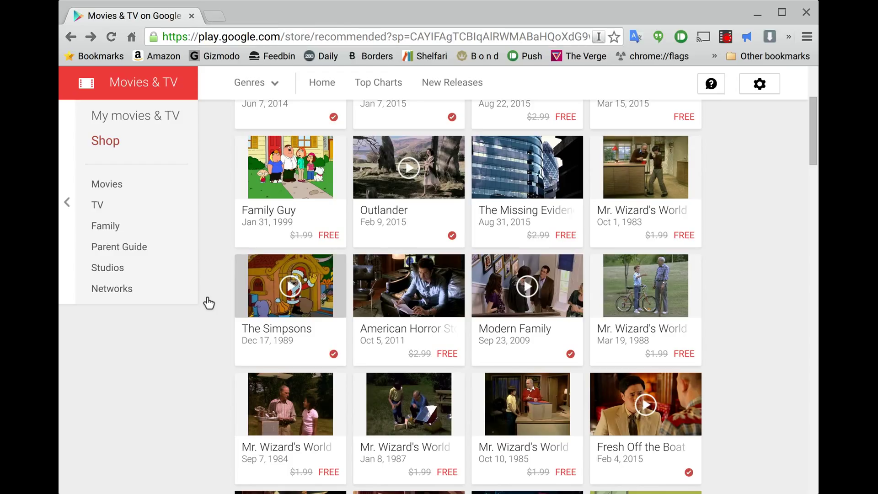
mouse_move(353, 304)
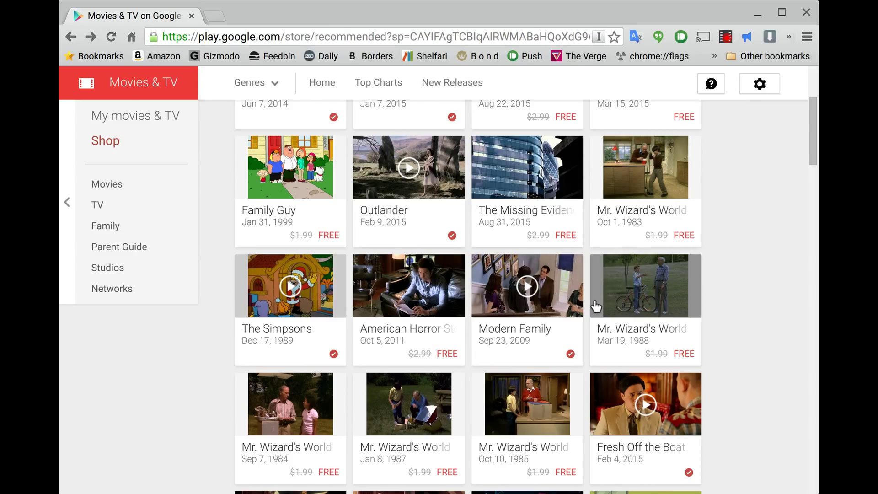
- Scroll the free TV episodes grid until Legends, Clarence, Bob's Burgers and Cutthroat Kitchen appear
scroll("down", 3)
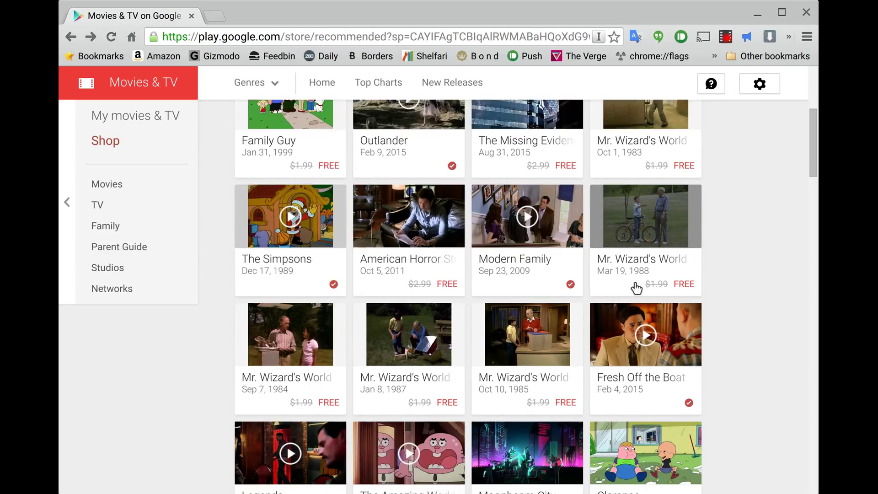
scroll("down", 3)
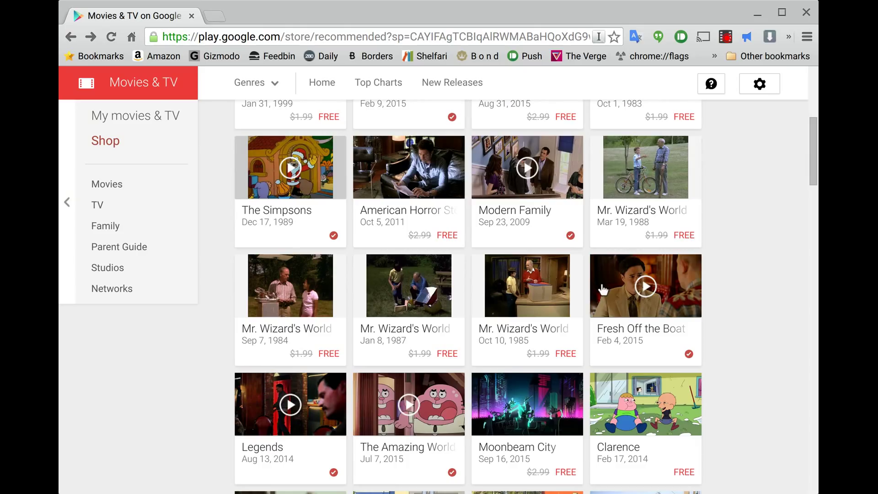
scroll("down", 3)
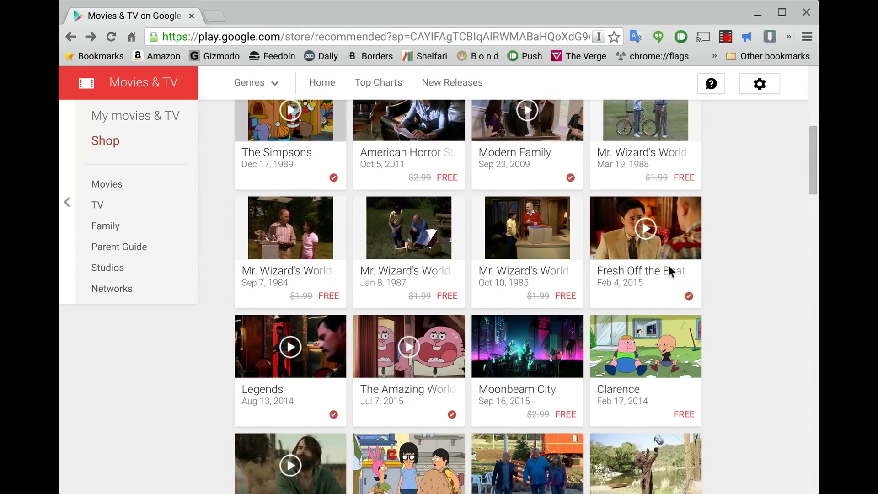
scroll("down", 3)
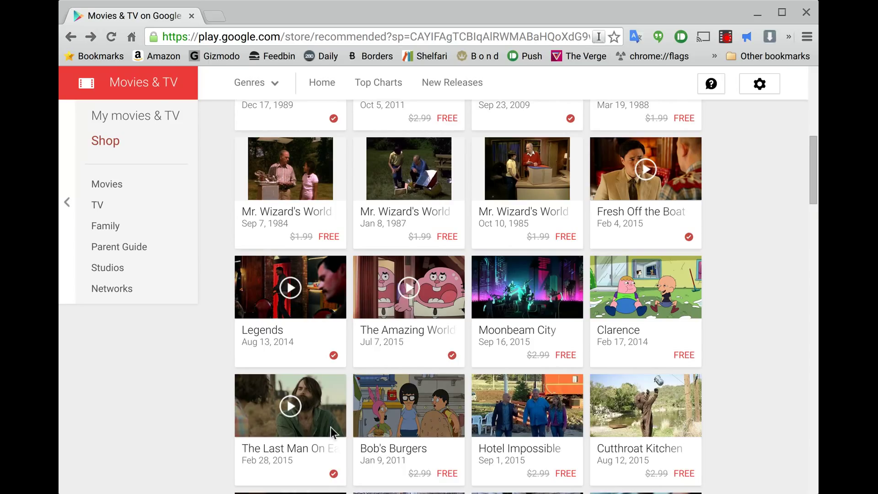
scroll("down", 3)
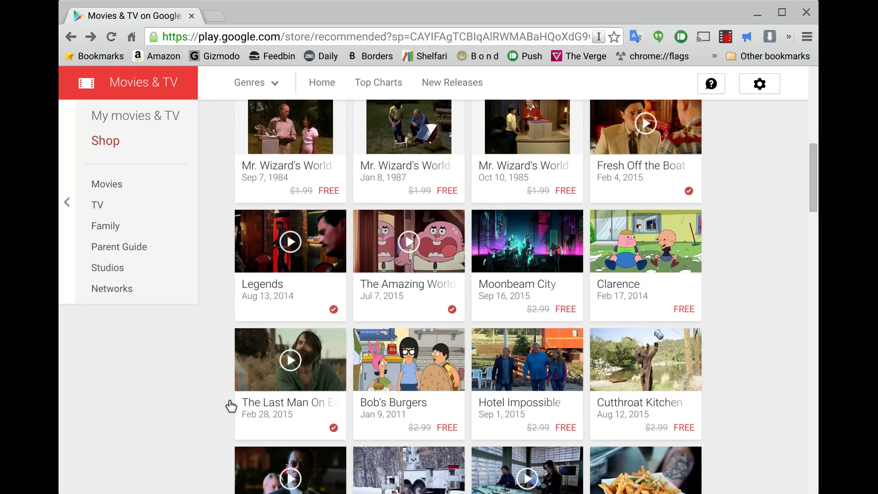
mouse_move(650, 314)
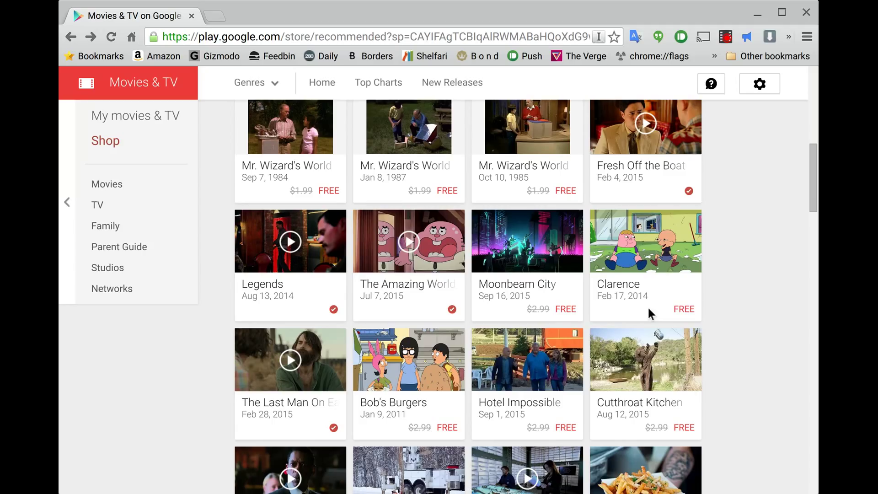
scroll("down", 3)
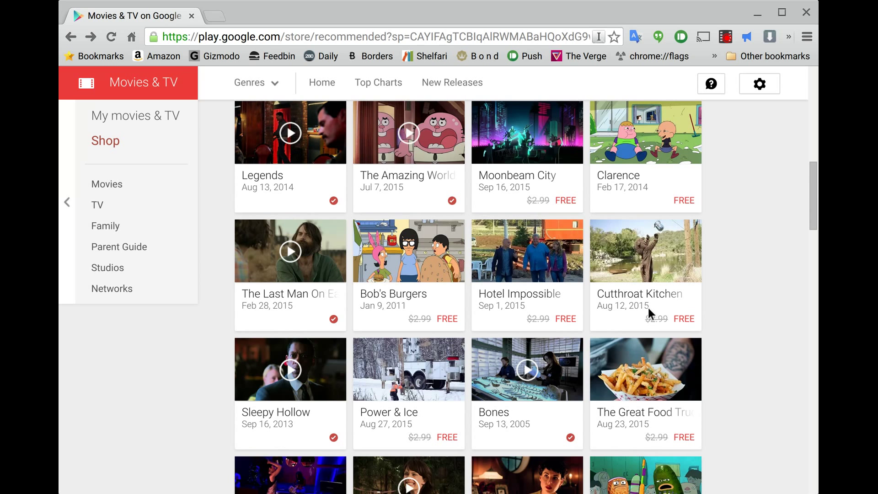
scroll("down", 3)
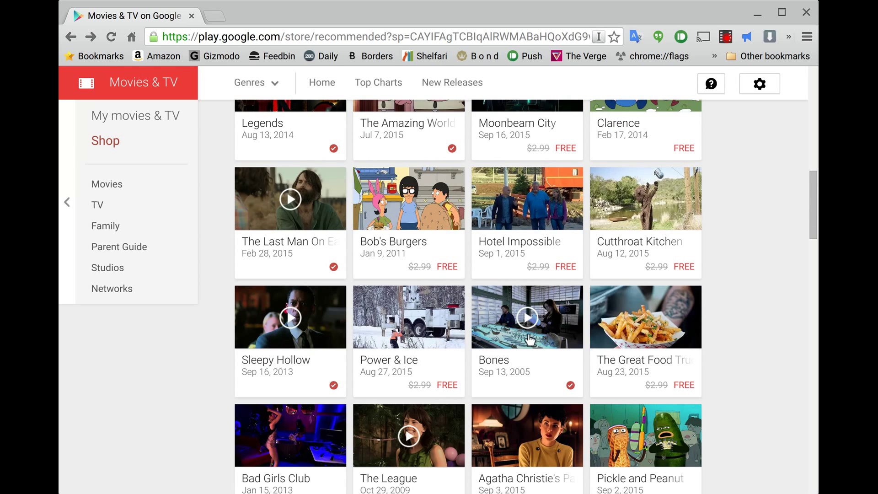
scroll("down", 3)
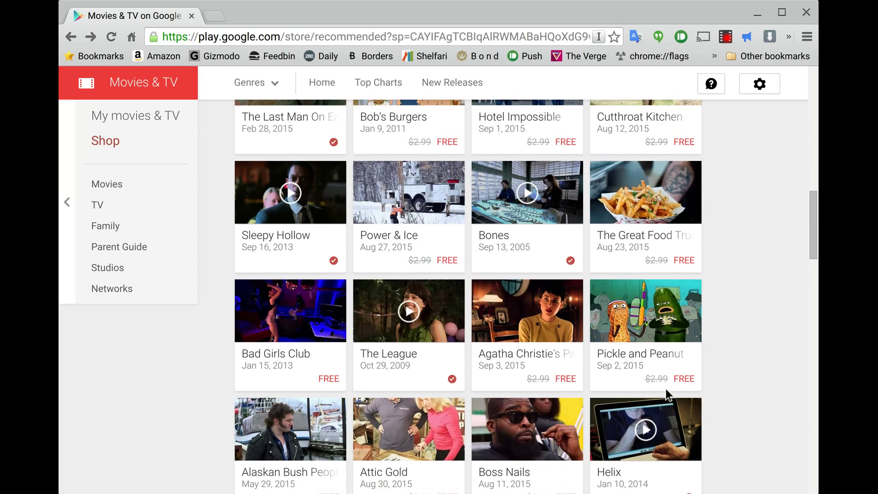
scroll("down", 3)
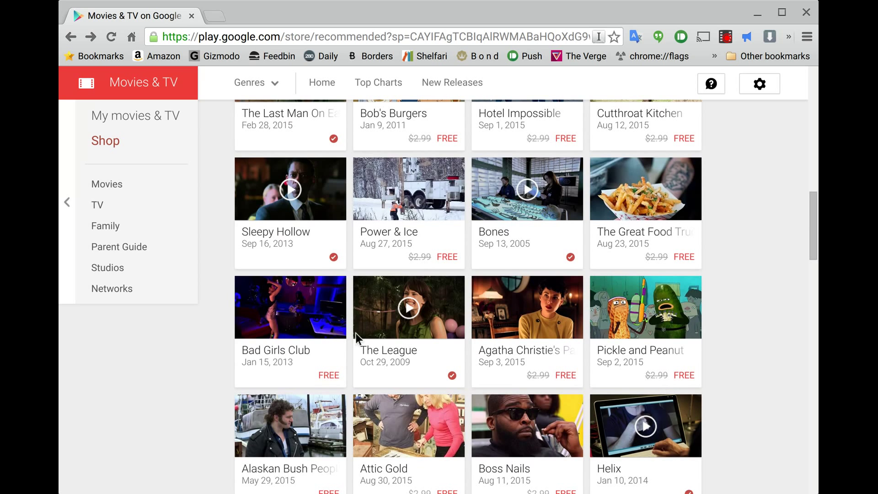
scroll("down", 3)
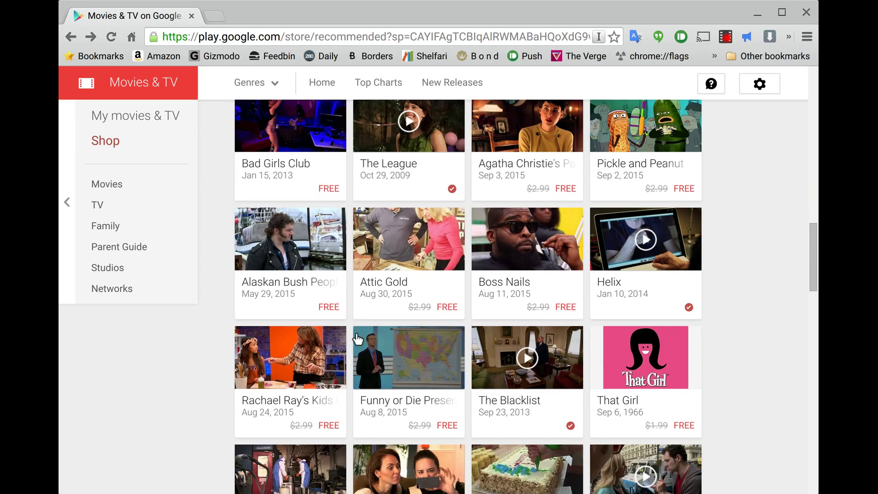
scroll("down", 3)
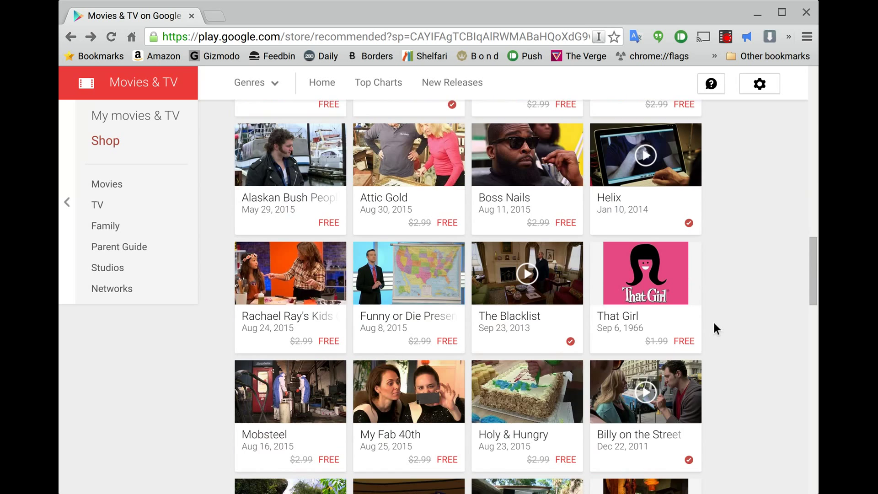
scroll("down", 3)
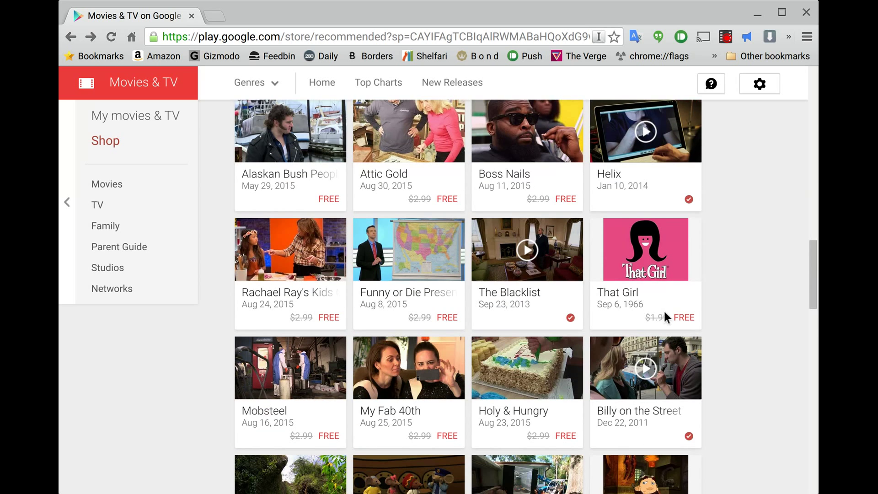
scroll("down", 3)
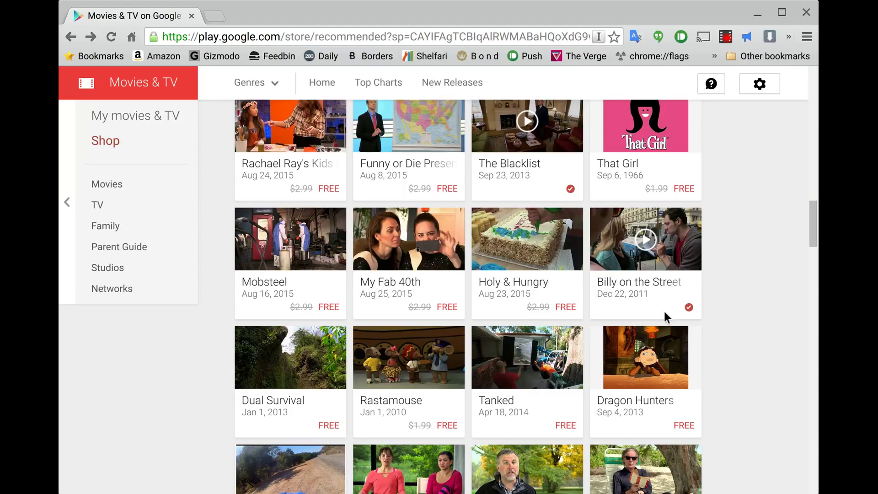
scroll("down", 3)
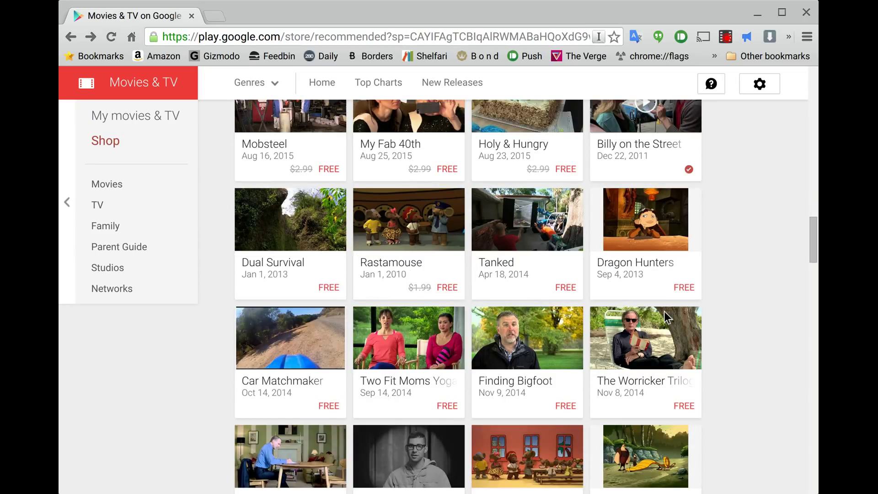
scroll("down", 3)
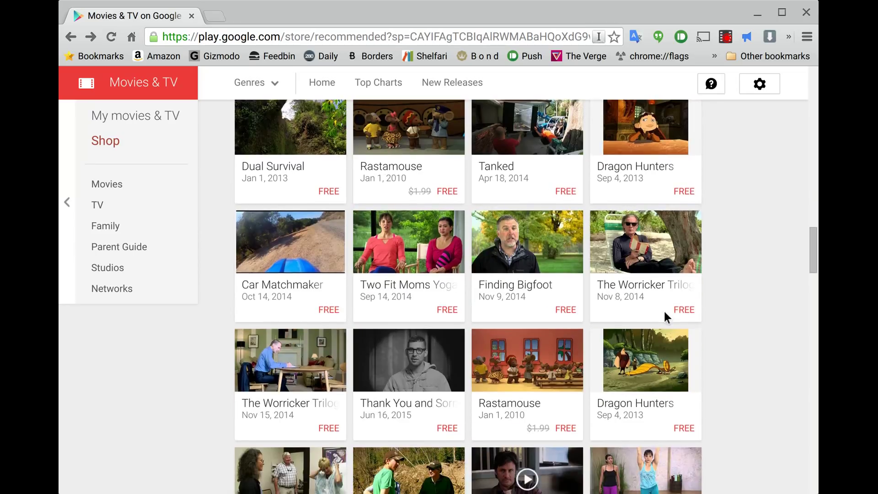
scroll("down", 3)
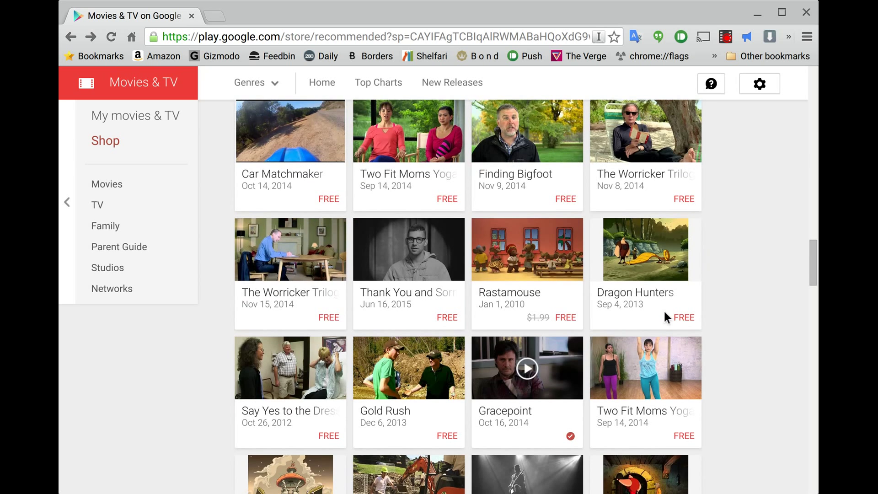
scroll("down", 3)
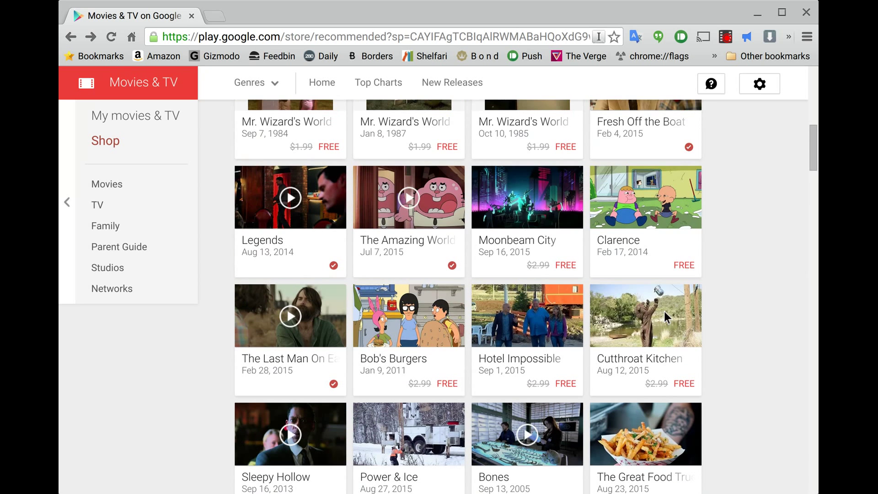
scroll("down", 3)
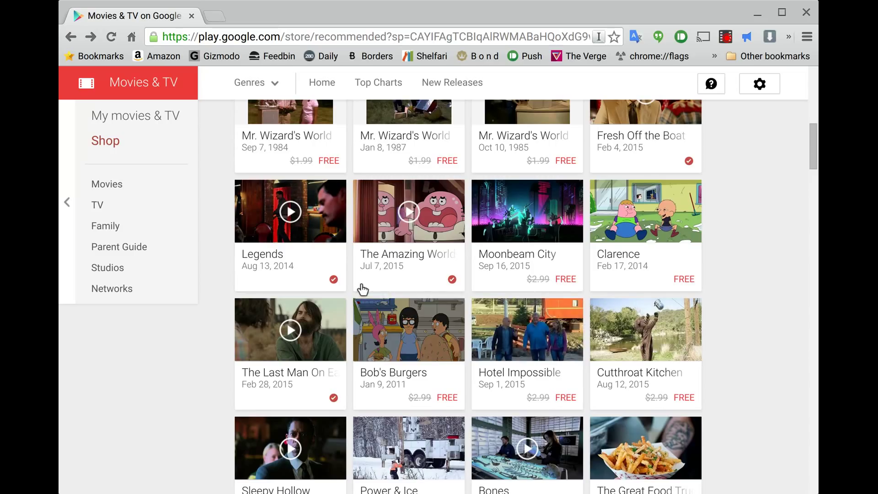
mouse_move(361, 310)
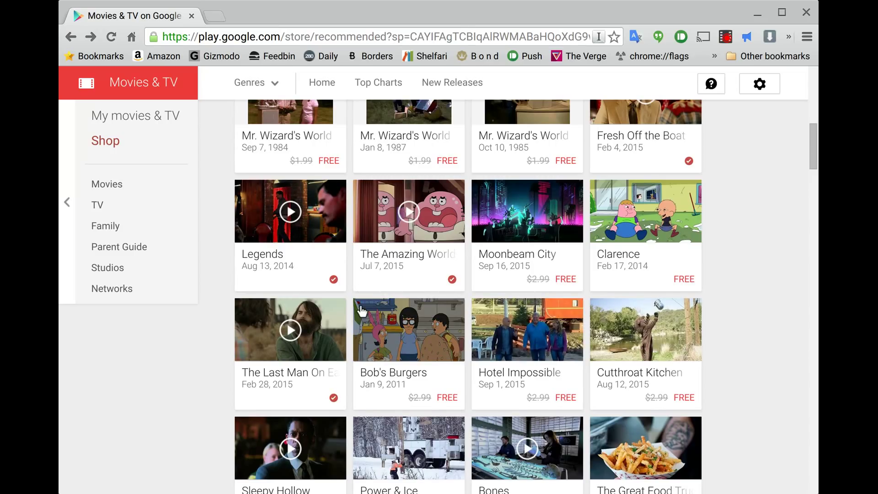
- Go to the Bob's Burgers show page and bring Season 1 Episode 1 'Human Flesh' into view
left_click(408, 329)
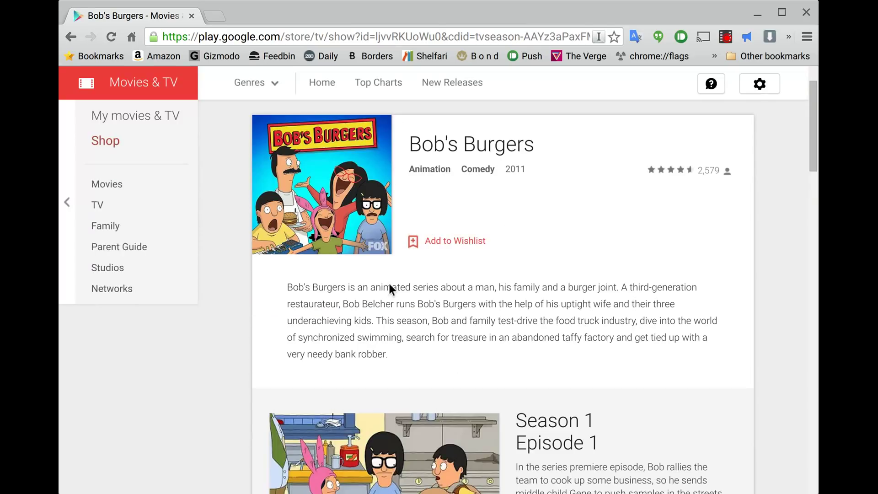
scroll("down", 3)
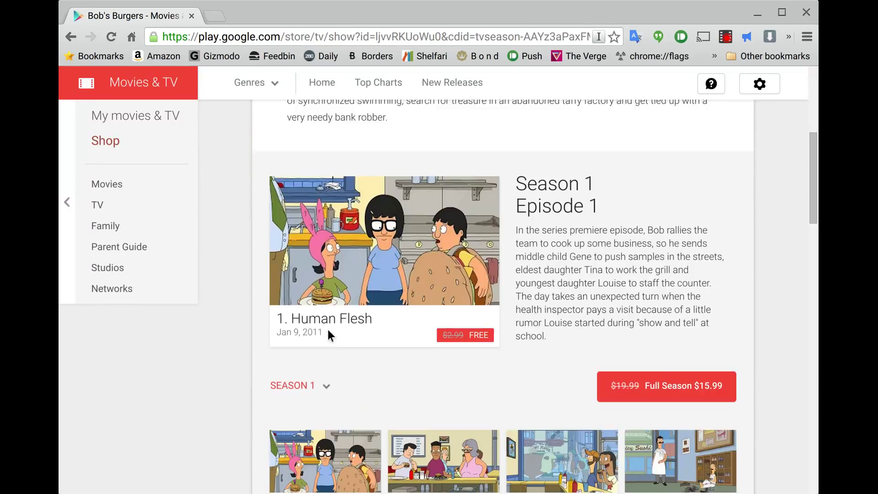
scroll("down", 3)
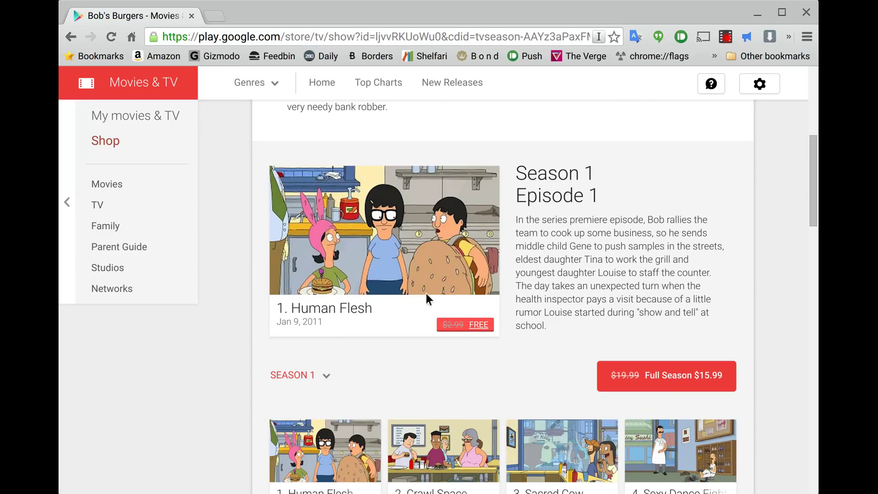
- Claim 'Human Flesh' with the Free HD option and dismiss the added-to-library confirmation
left_click(465, 325)
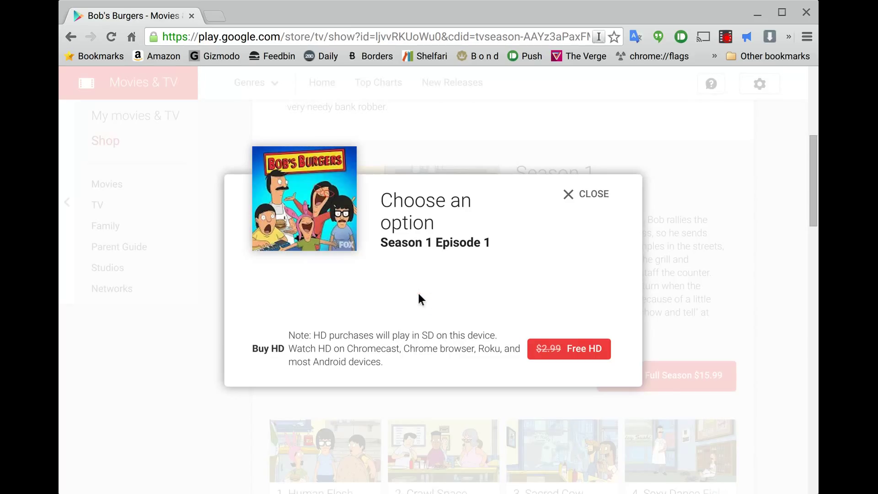
mouse_move(188, 336)
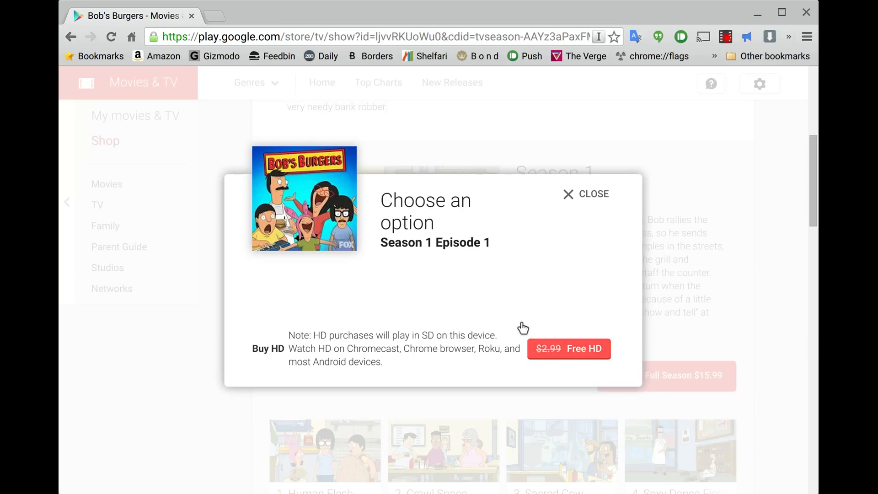
left_click(569, 348)
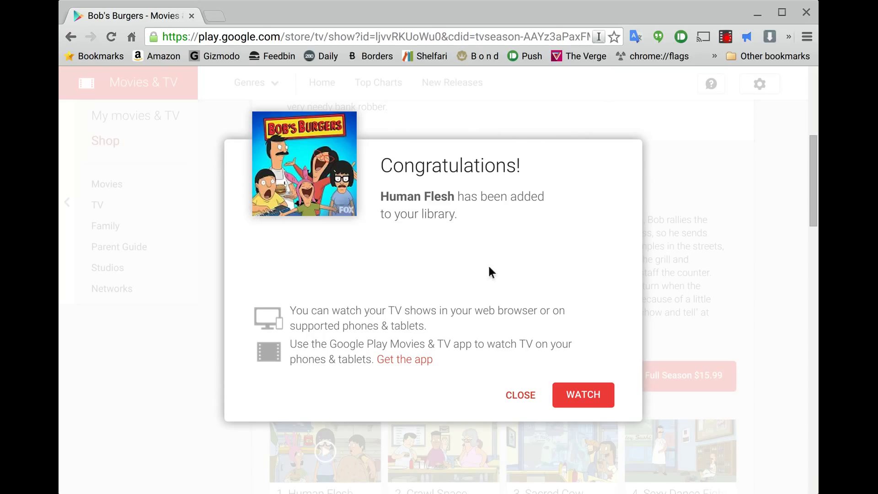
mouse_move(462, 372)
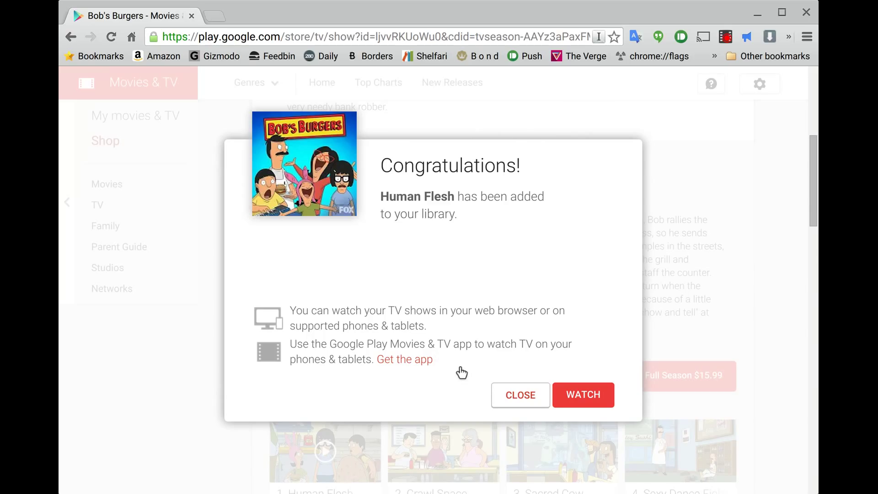
left_click(519, 395)
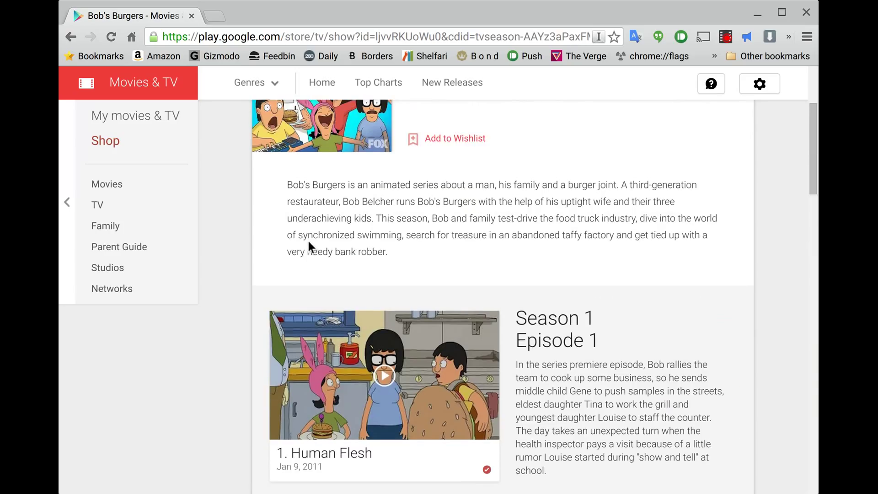
- Go back to the free TV episodes list and scroll to the Bob's Burgers tile showing its owned check mark
left_click(70, 37)
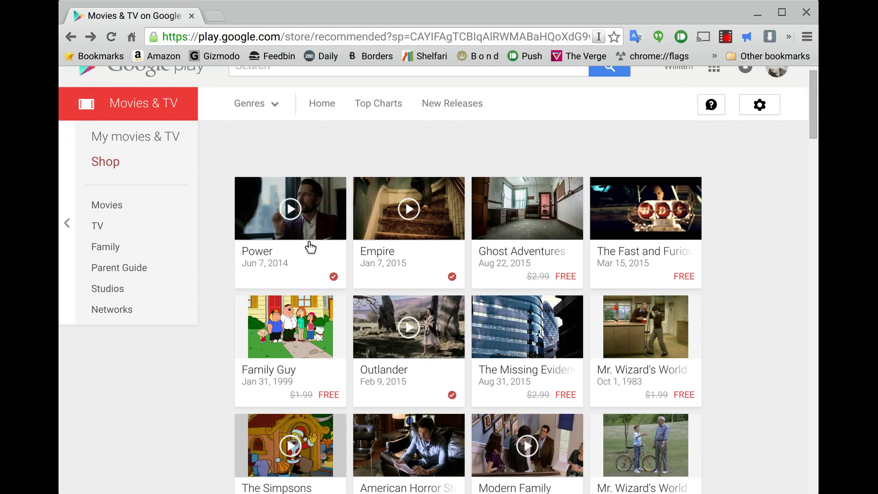
scroll("down", 3)
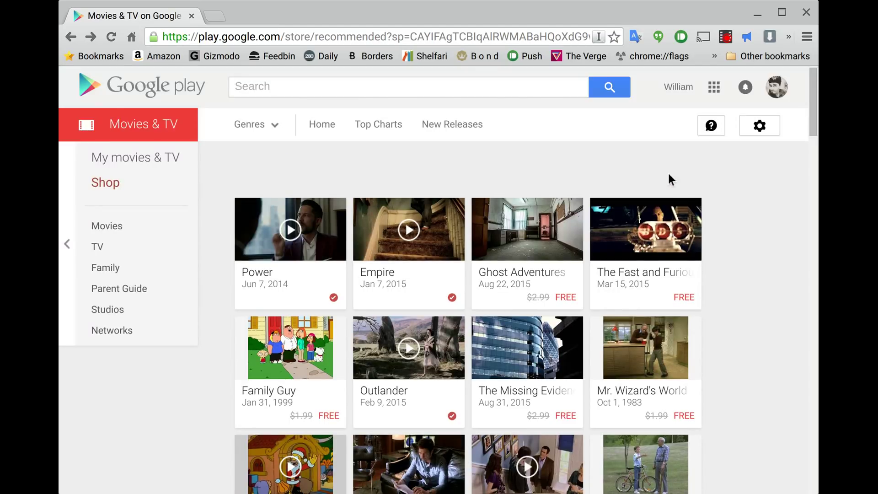
mouse_move(653, 200)
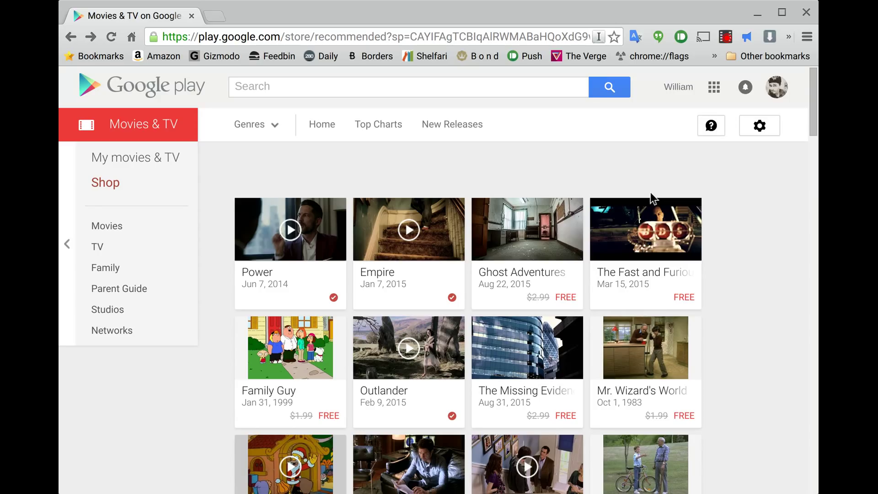
scroll("down", 3)
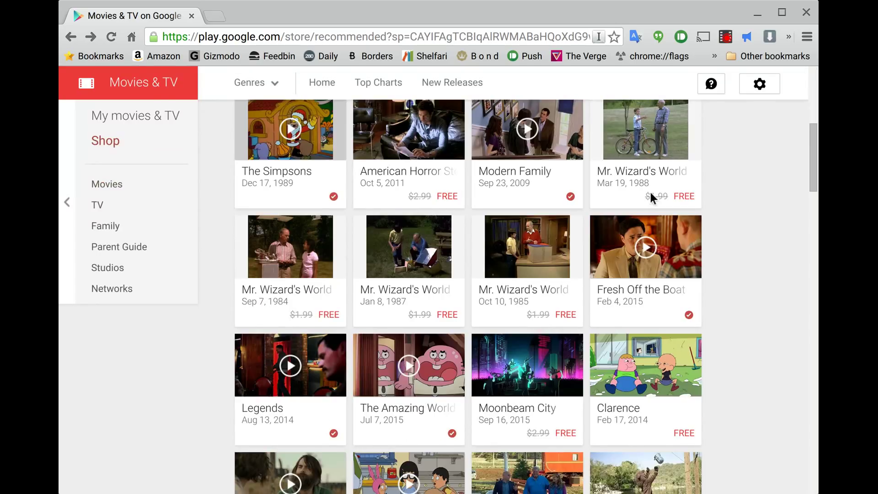
scroll("down", 3)
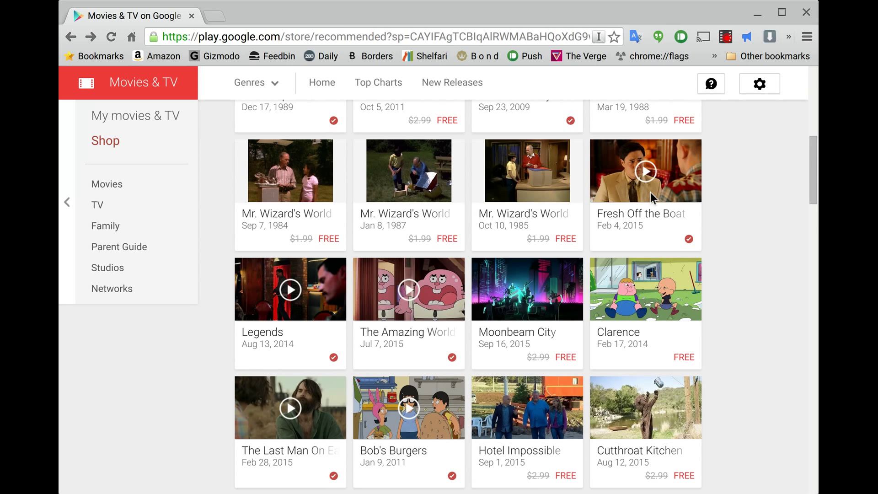
scroll("down", 3)
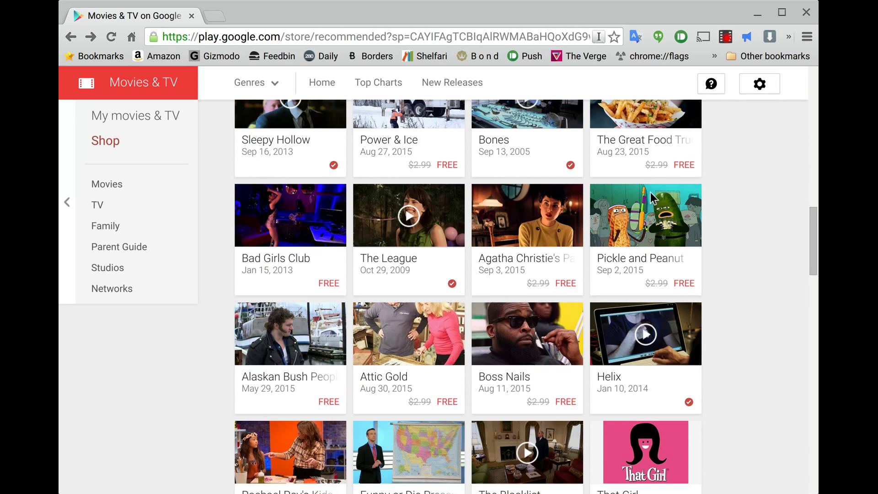
scroll("down", 3)
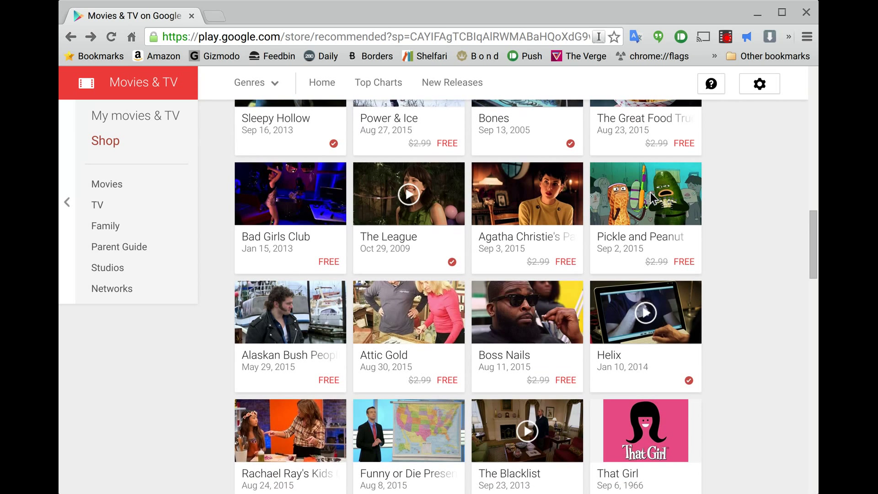
scroll("down", 3)
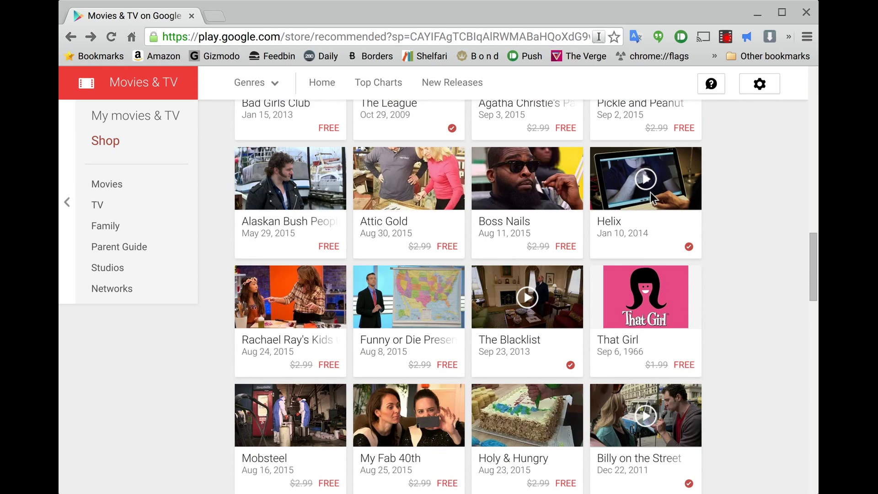
scroll("down", 3)
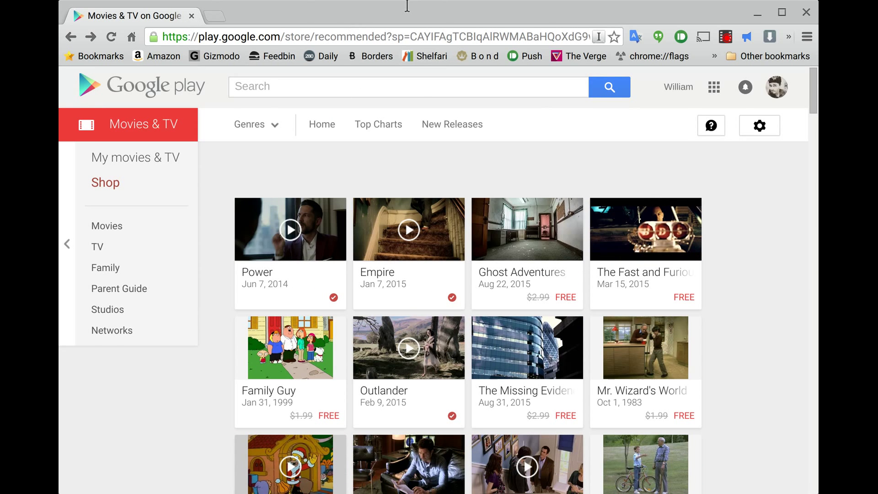
mouse_move(203, 161)
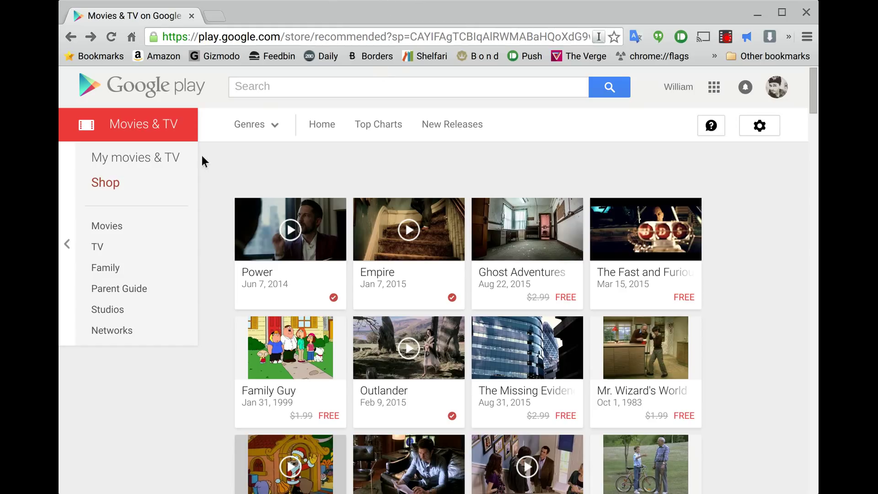
mouse_move(157, 174)
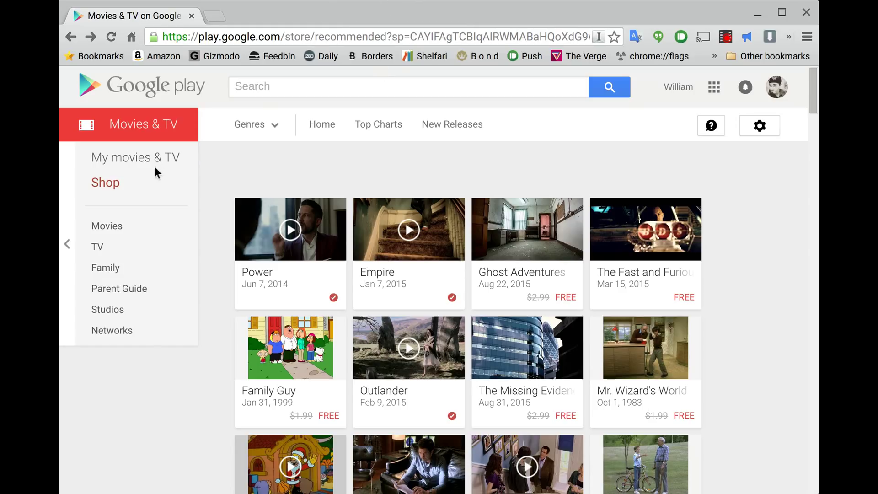
scroll("down", 3)
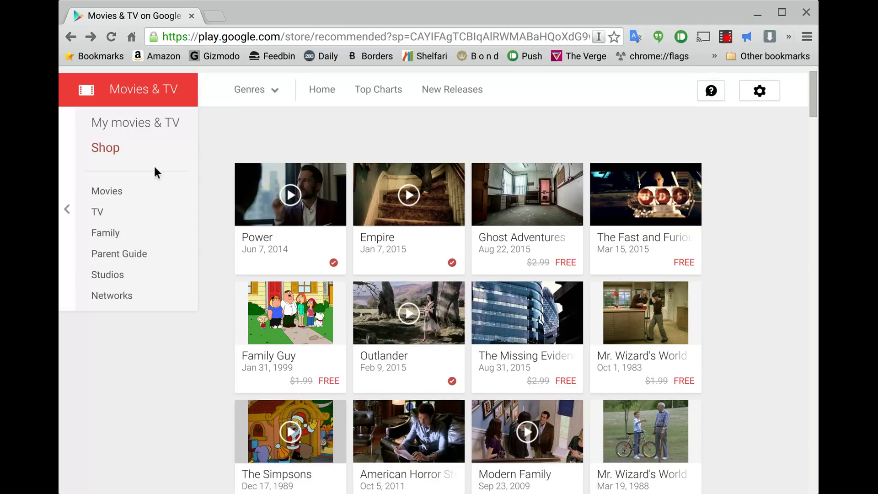
scroll("down", 3)
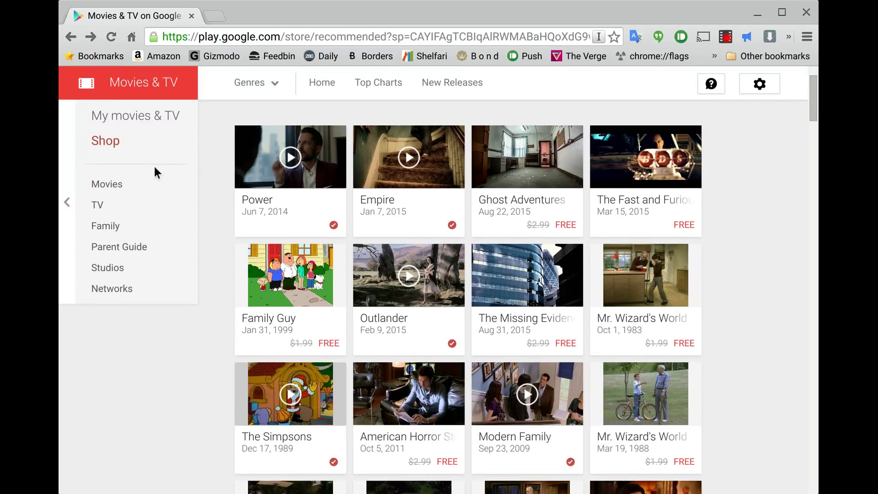
mouse_move(149, 199)
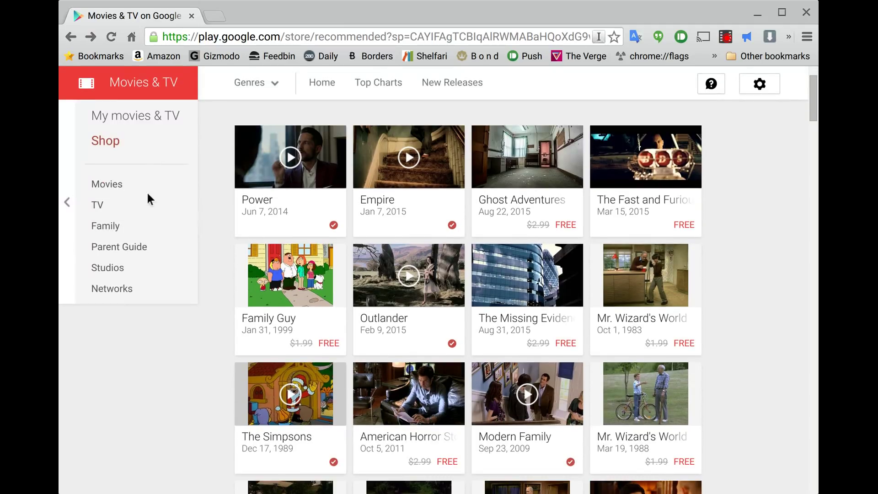